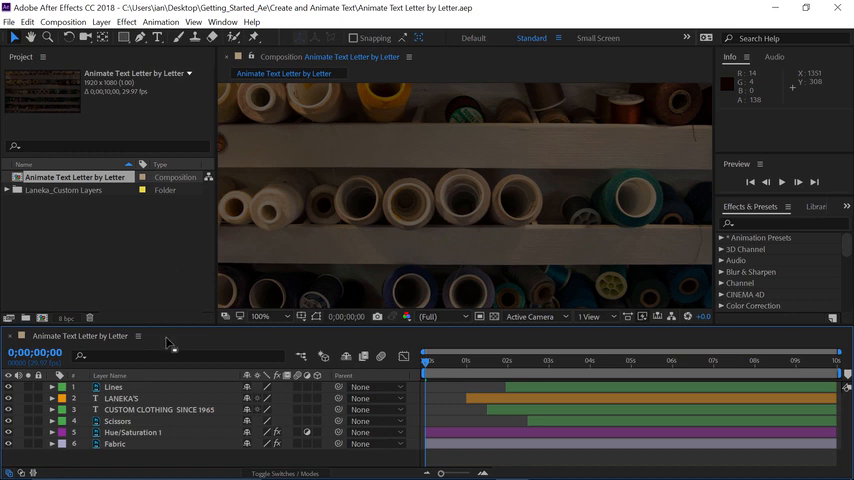
Move the current-time indicator to about 5 seconds so the full LANEKA'S title shows
{"action": "left_click", "coordinate": [784, 181]}
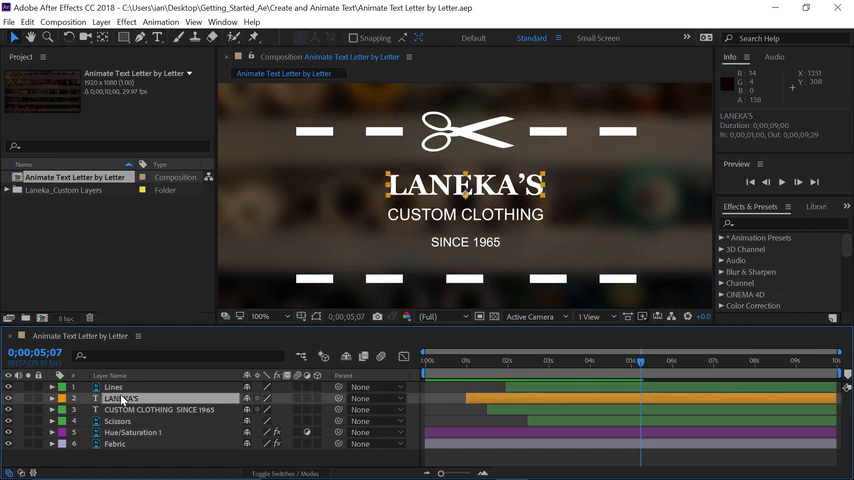
Add an Opacity text animator (Animator 1) to the LANEKA'S layer at 1 second
{"action": "left_click", "coordinate": [460, 361]}
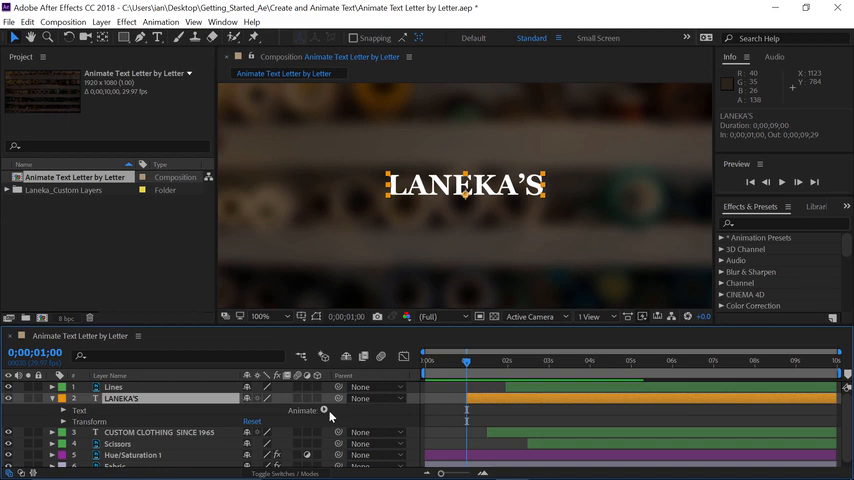
{"action": "left_click", "coordinate": [322, 410]}
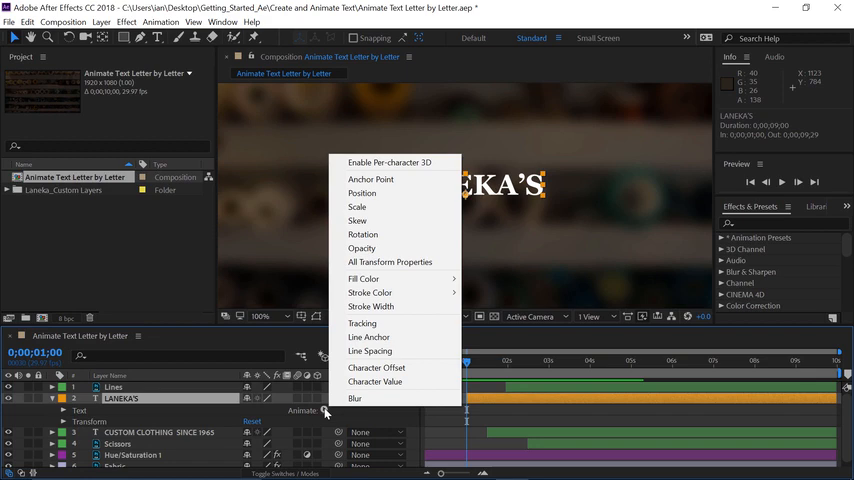
{"action": "left_click", "coordinate": [361, 248]}
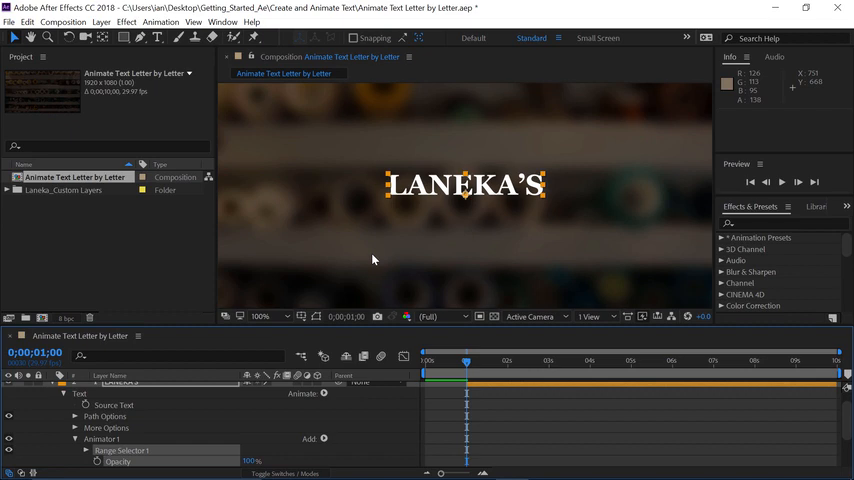
{"action": "mouse_move", "coordinate": [222, 402]}
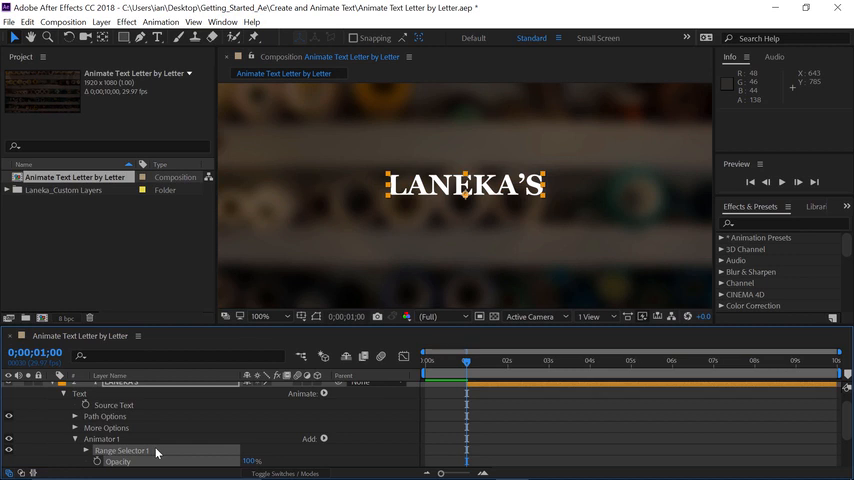
{"action": "mouse_move", "coordinate": [135, 452]}
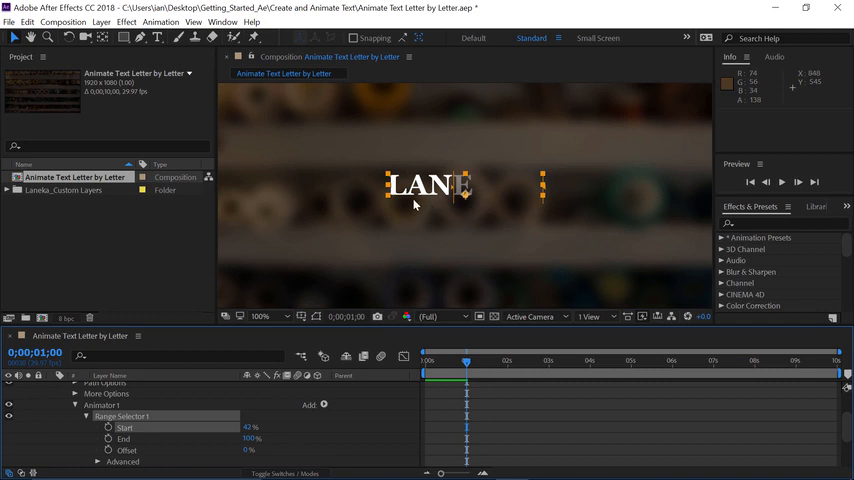
{"action": "mouse_move", "coordinate": [500, 202]}
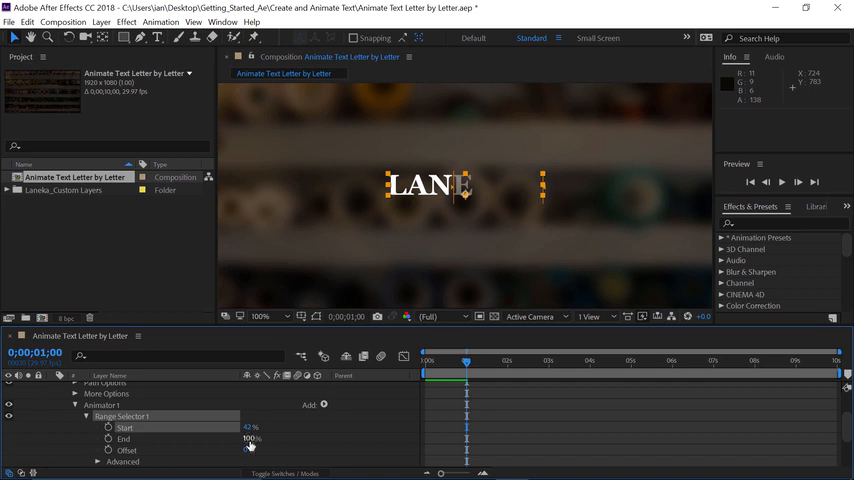
Scrub the Range Selector Start value to preview the letter-by-letter reveal of LANEKA'S
{"action": "left_click_drag", "start_coordinate": [250, 438], "coordinate": [228, 438]}
{"action": "type", "text": "20"}
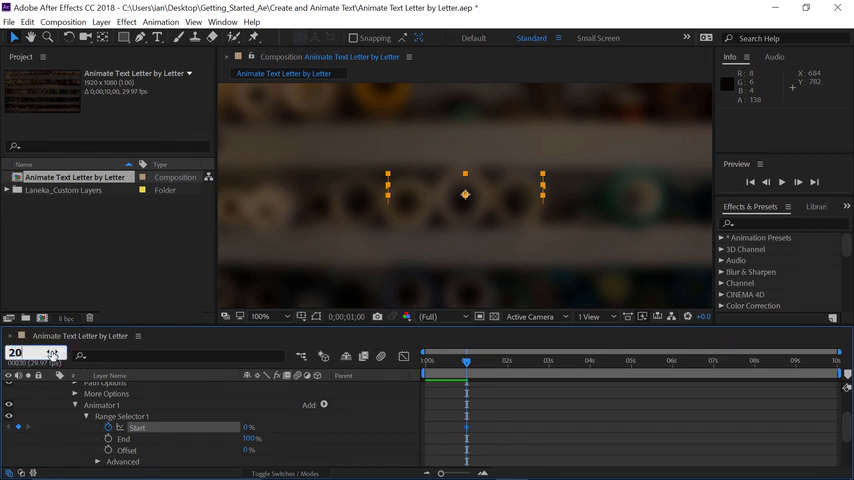
Raise Range Selector Start to 100% at 2;00, keyframing the fully revealed title
{"action": "left_click_drag", "start_coordinate": [466, 360], "coordinate": [506, 360]}
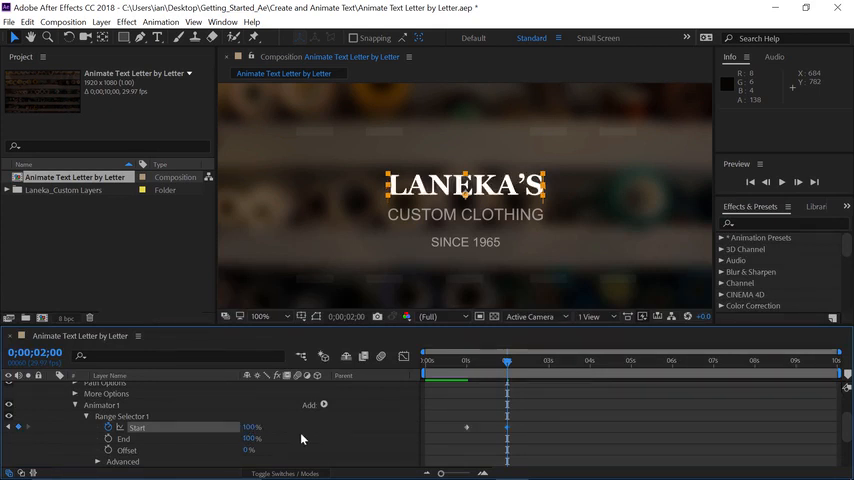
{"action": "mouse_move", "coordinate": [564, 422]}
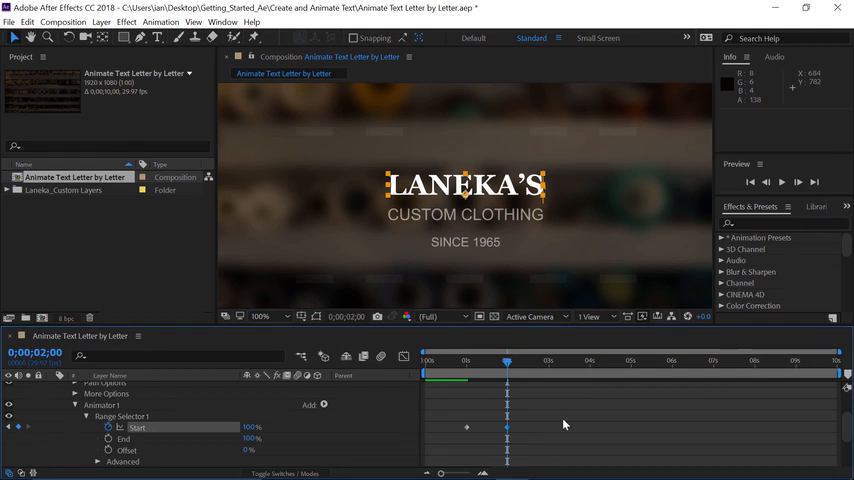